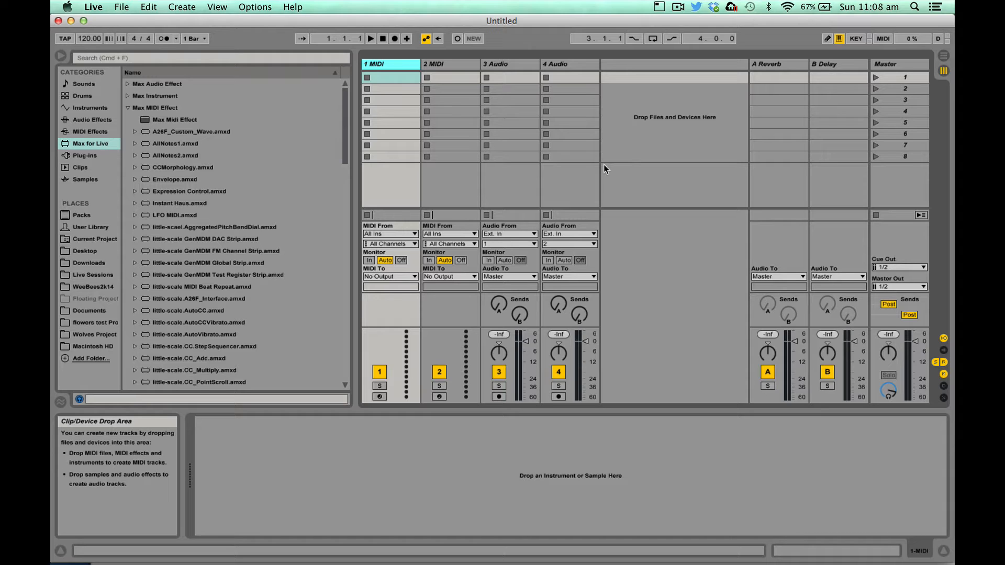
pyautogui.moveTo(560, 140)
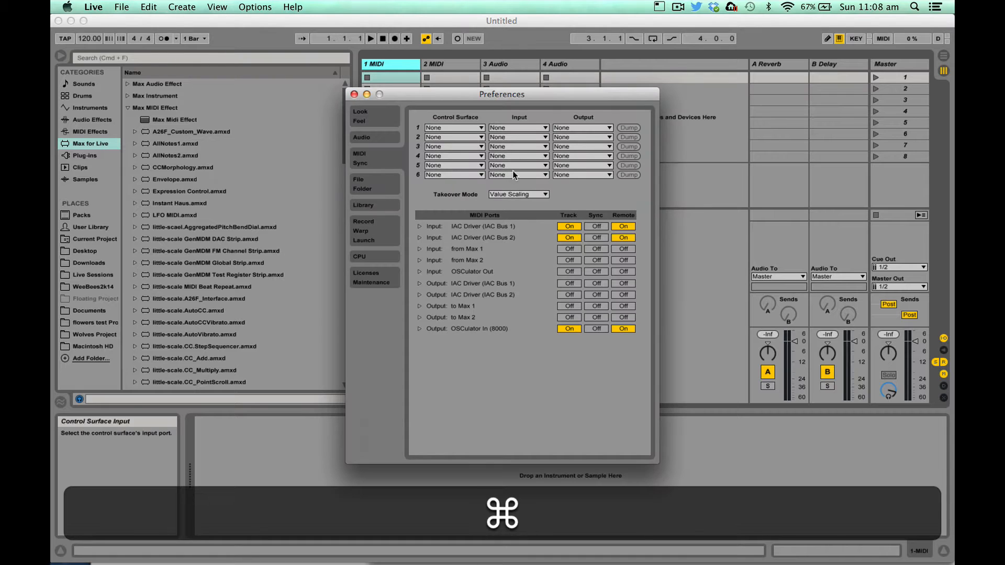
pyautogui.moveTo(502, 198)
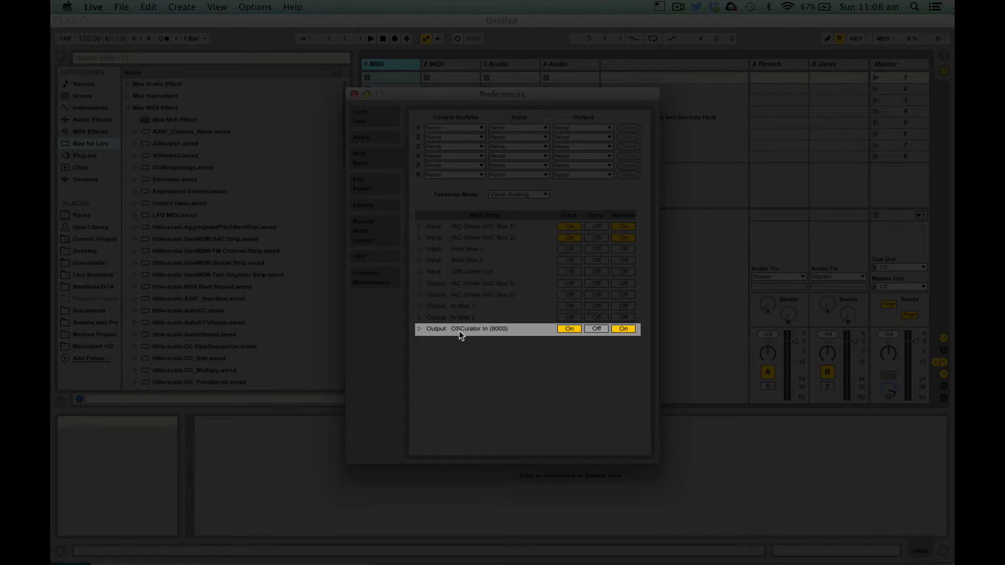
pyautogui.moveTo(503, 335)
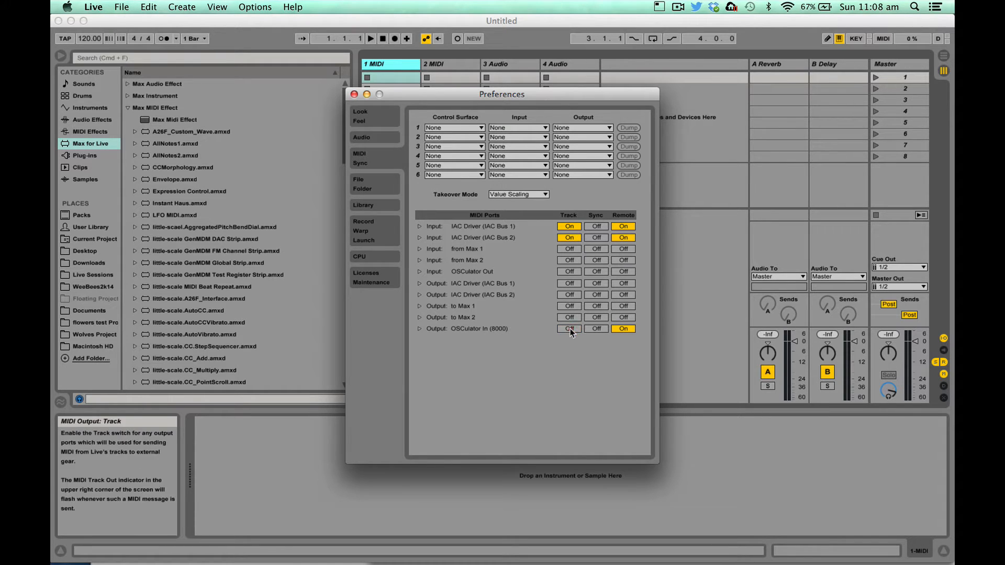
# Step: Turn Track output On for OSCulator In (8000) in MIDI/Sync preferences and close them
pyautogui.click(569, 328)
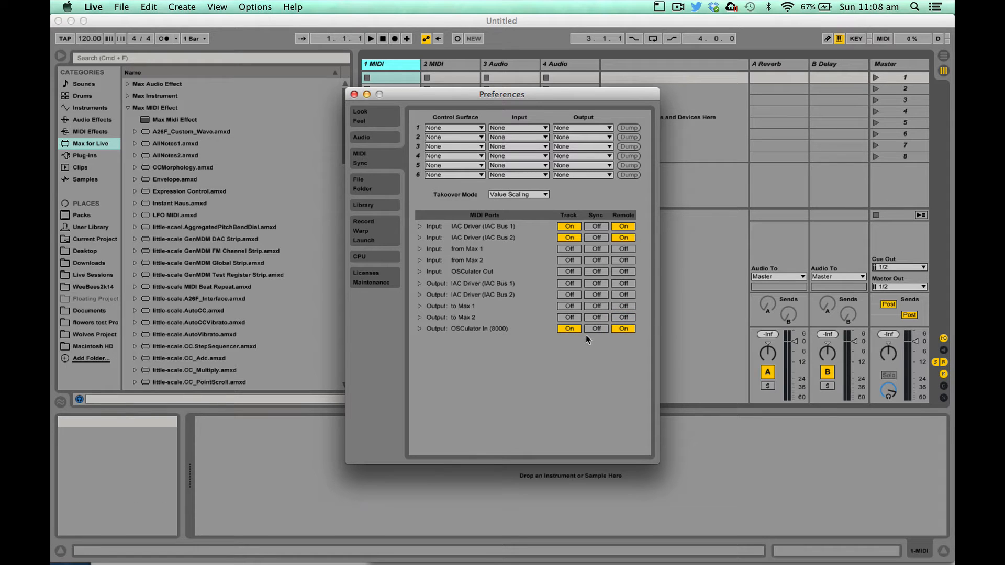
pyautogui.press('cmd+w')
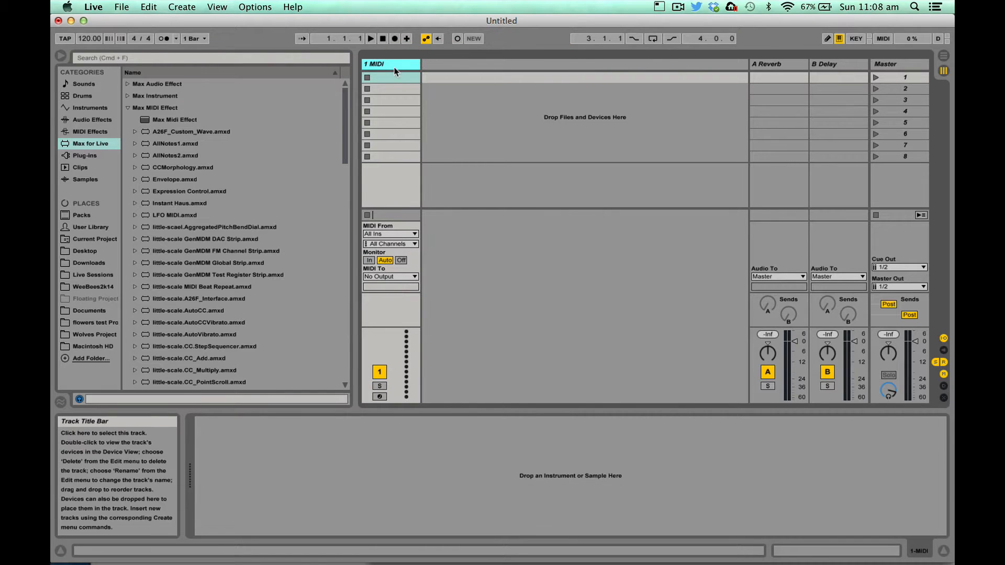
pyautogui.moveTo(389, 278)
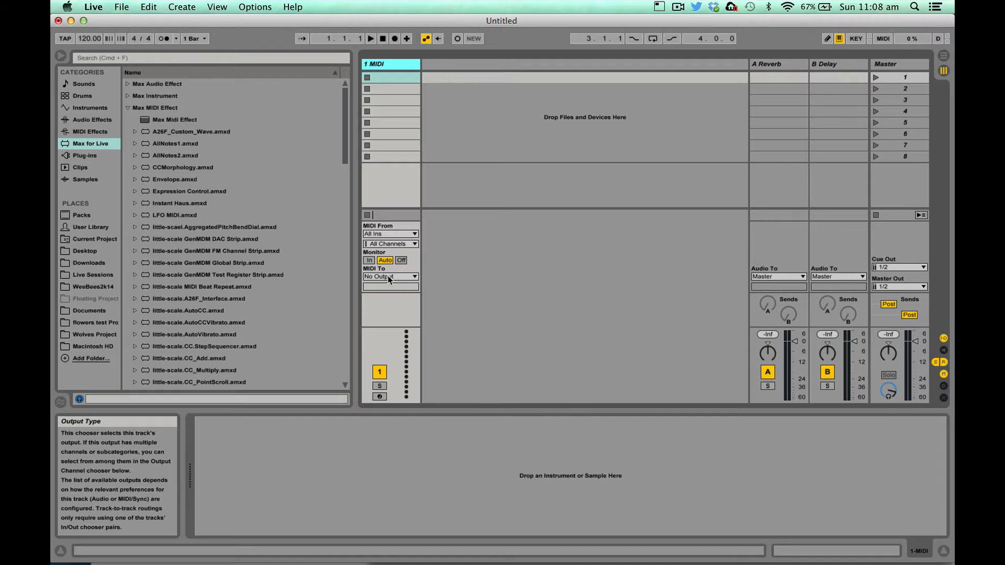
# Step: Route the MIDI track's MIDI To destination to OSCulator In (8000) on Ch. 1
pyautogui.click(389, 277)
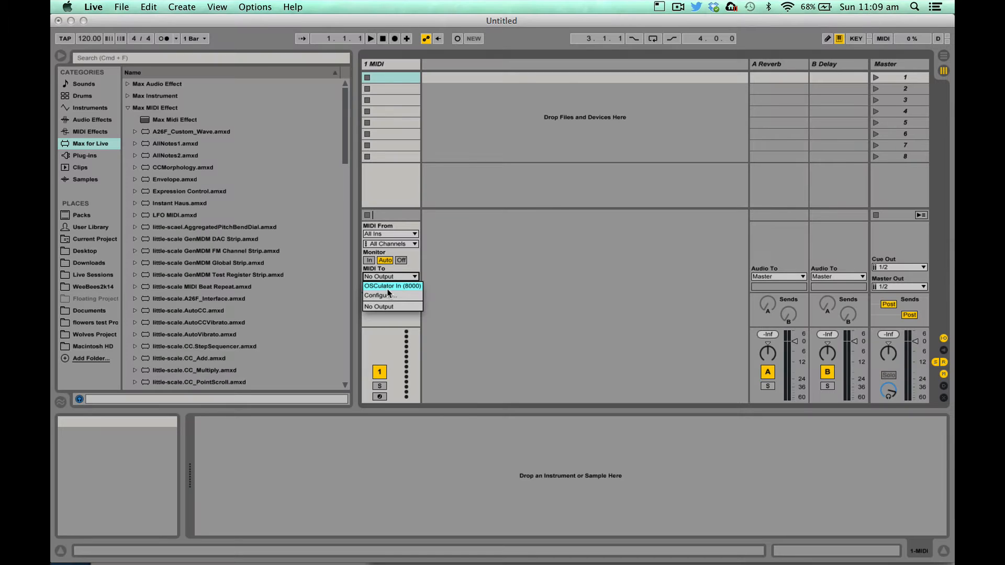
pyautogui.click(390, 286)
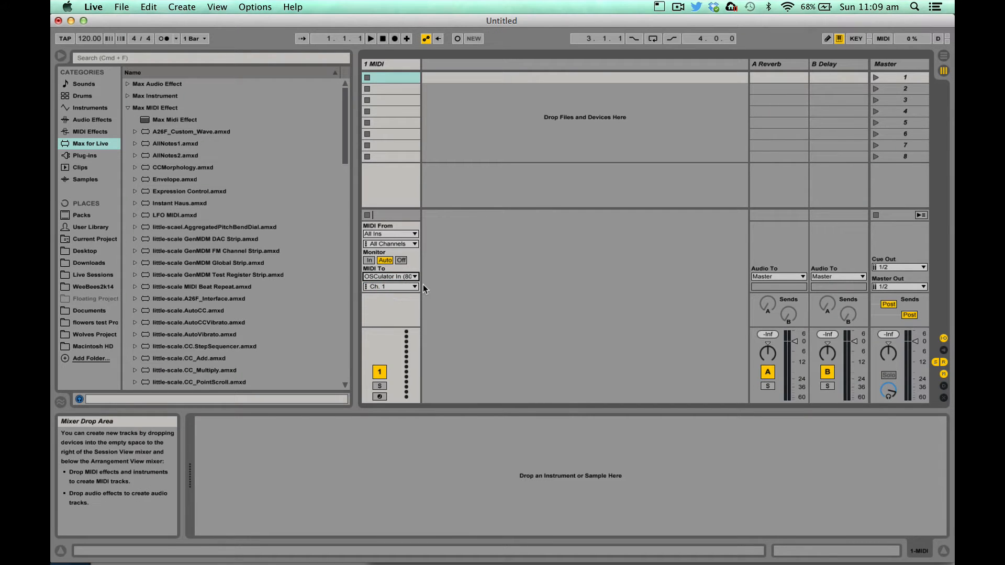
pyautogui.click(127, 107)
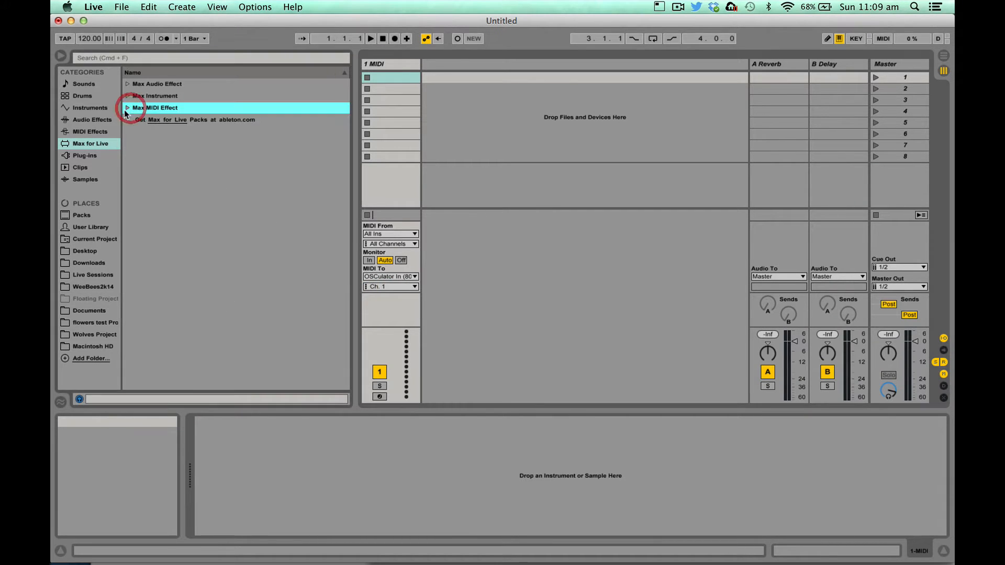
pyautogui.moveTo(398, 68)
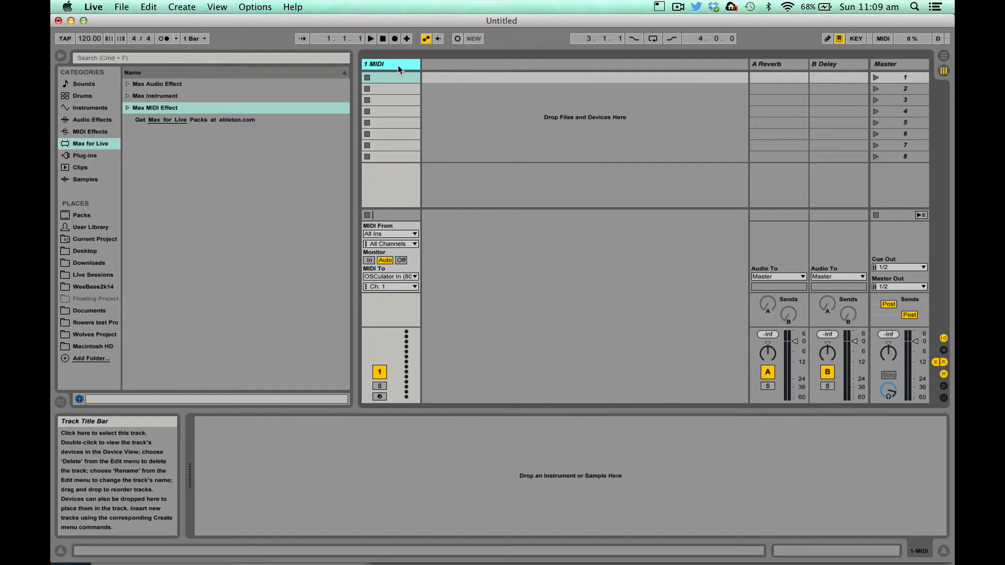
# Step: Find and load little-scale.note2cc-2D-note_offs.amxd onto the track via a 'note' browser search, then clear it
pyautogui.click(127, 106)
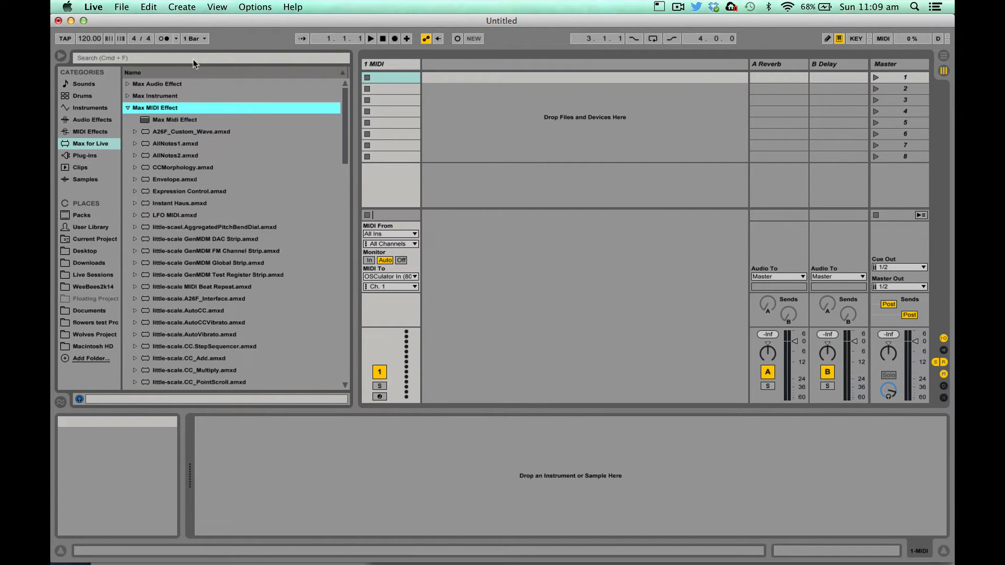
pyautogui.write('note2')
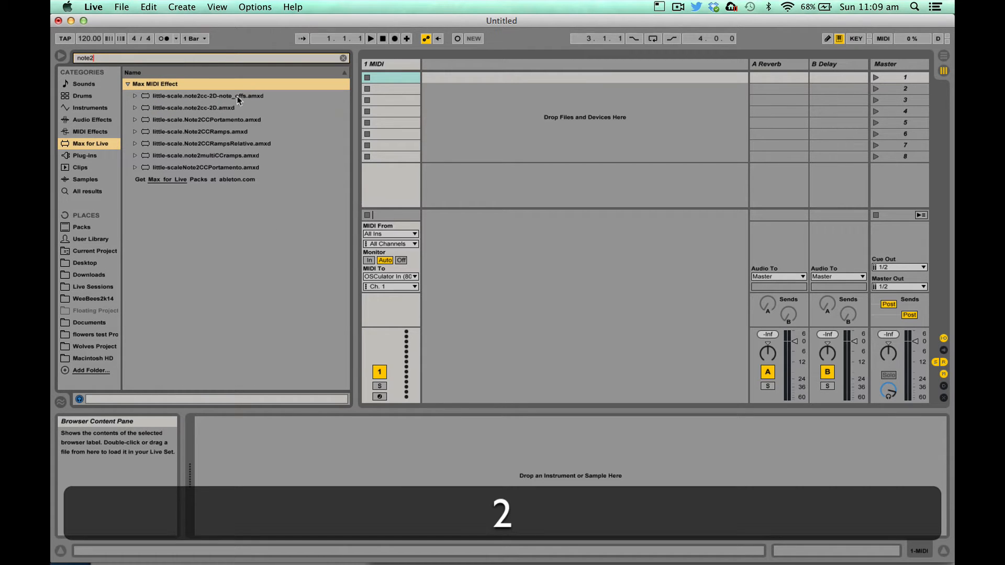
pyautogui.click(205, 95)
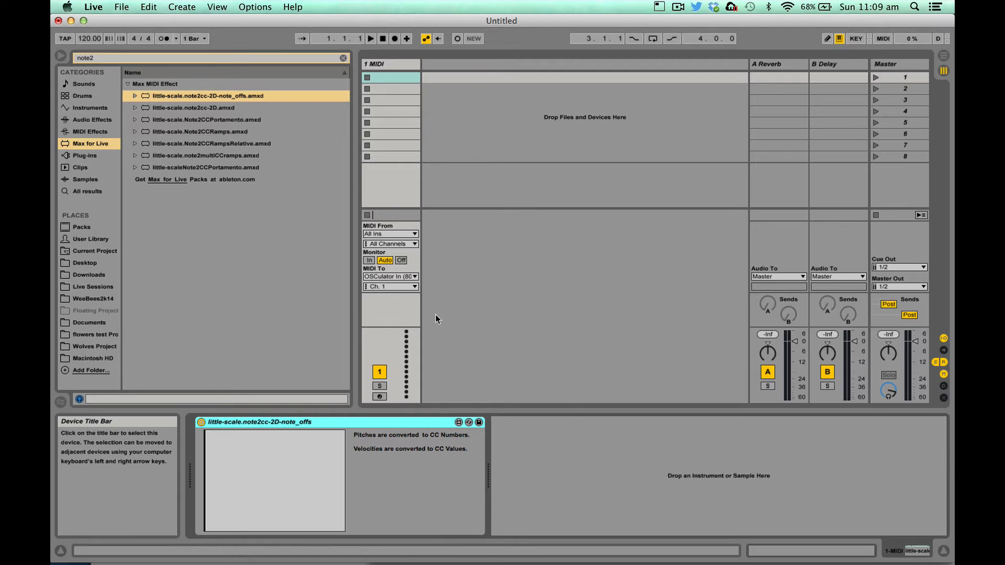
pyautogui.click(342, 58)
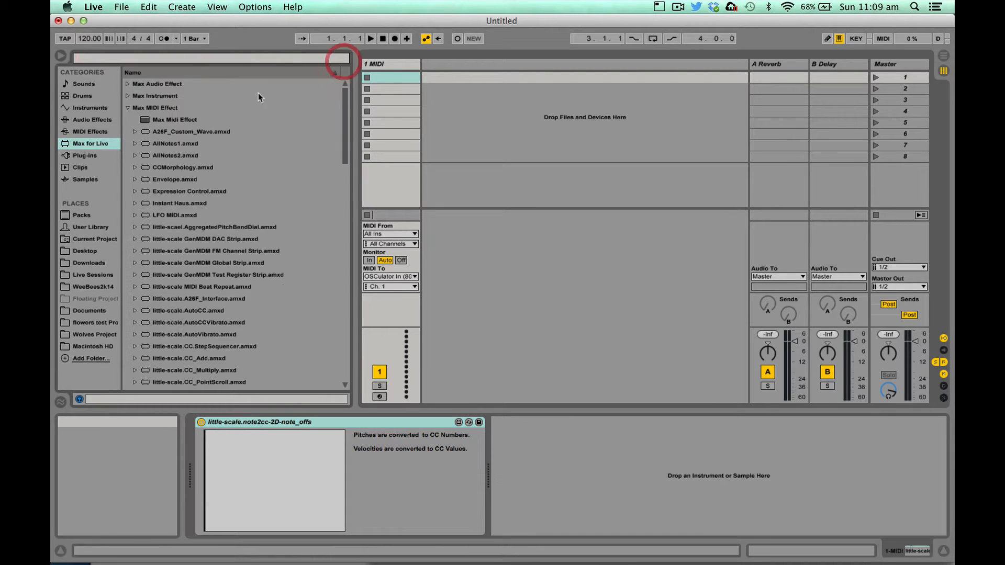
pyautogui.moveTo(391, 80)
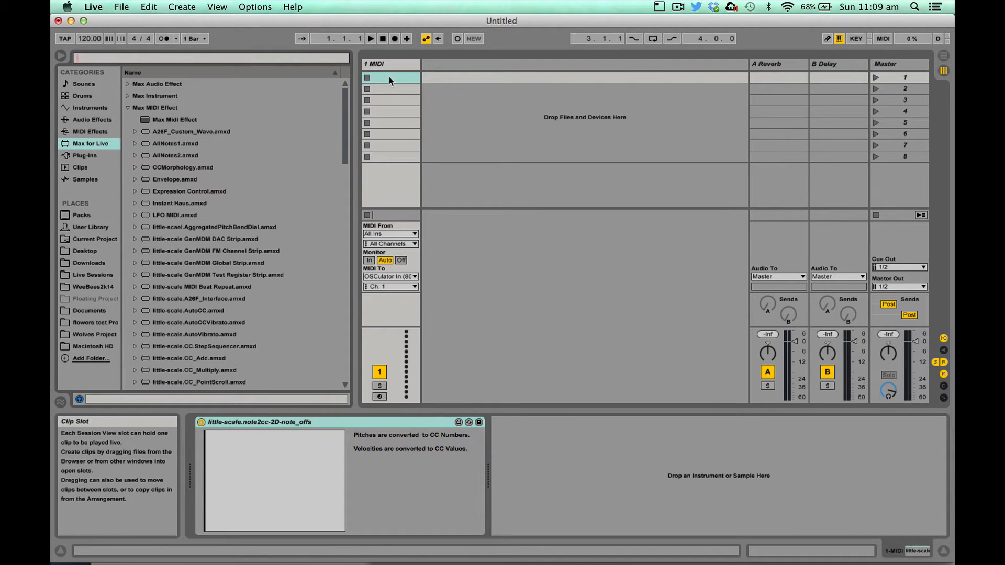
# Step: Make a new MIDI clip in the first slot with a single short note dragged to C3
pyautogui.doubleClick(391, 78)
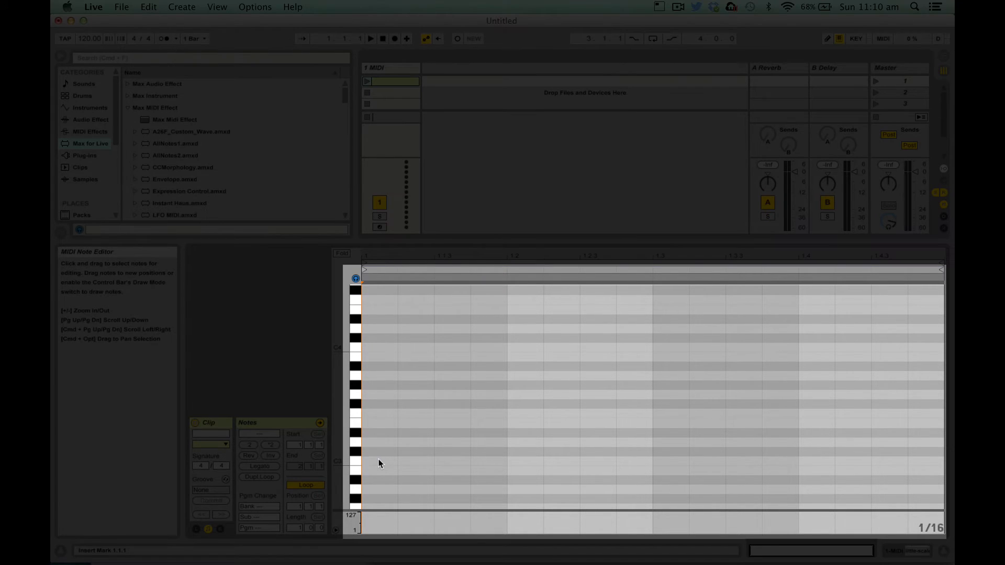
pyautogui.doubleClick(379, 463)
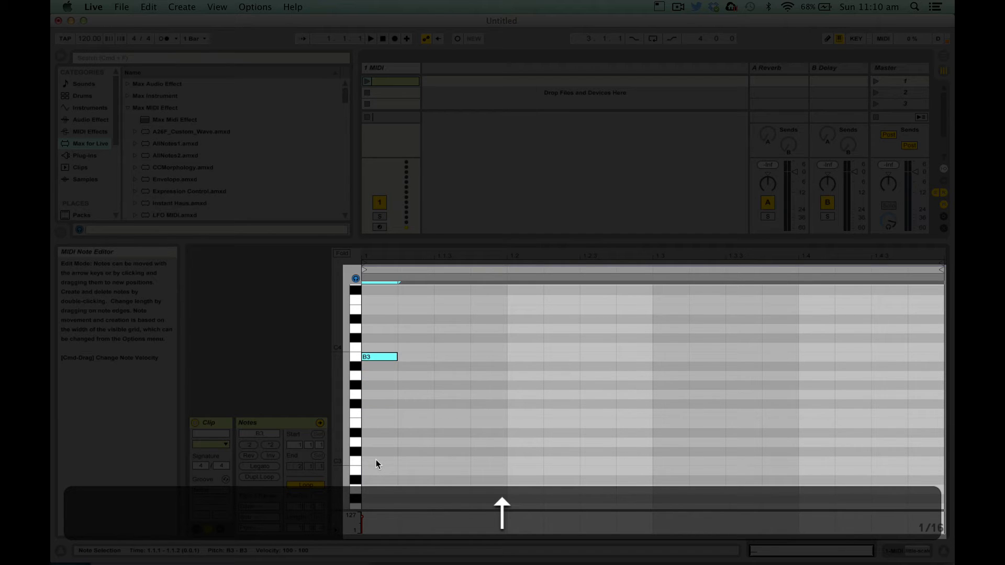
pyautogui.moveTo(379, 356); pyautogui.dragTo(379, 366)
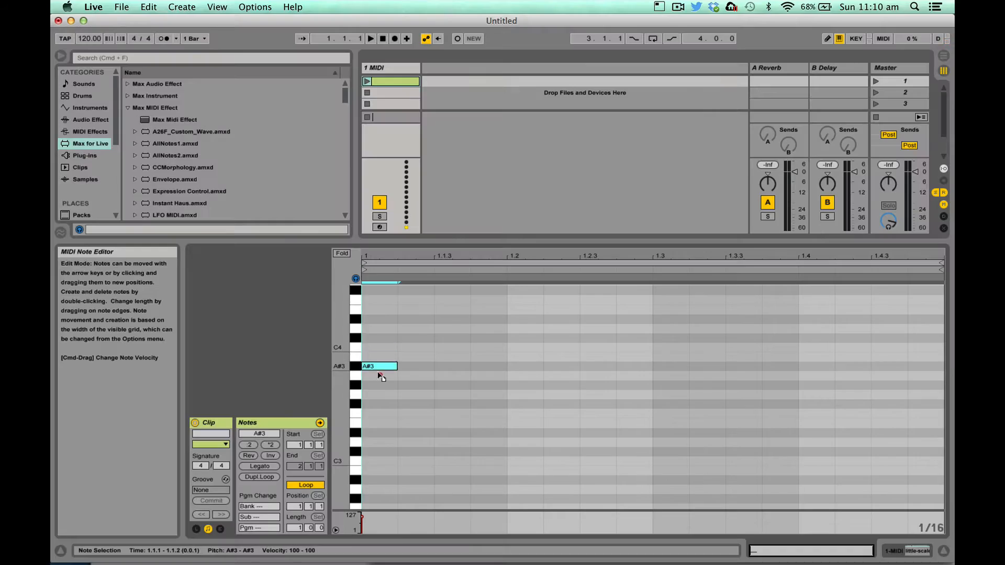
pyautogui.moveTo(378, 367); pyautogui.dragTo(378, 461)
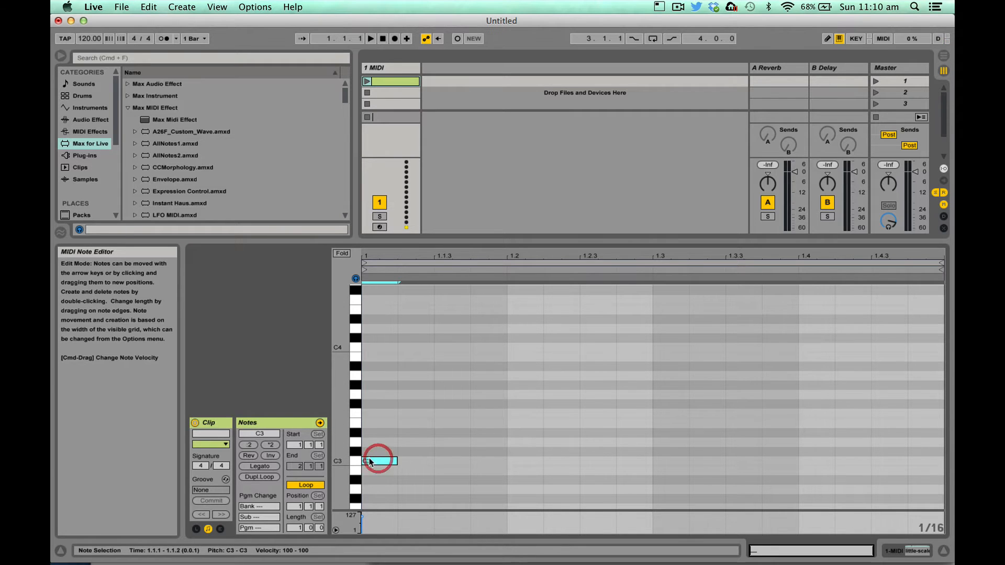
pyautogui.moveTo(378, 460); pyautogui.dragTo(378, 346)
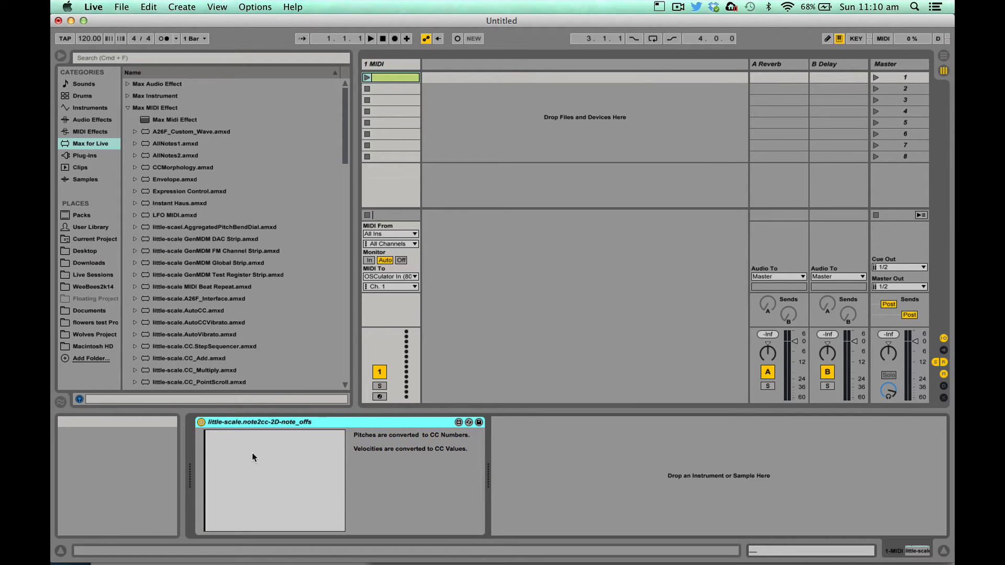
pyautogui.moveTo(326, 431)
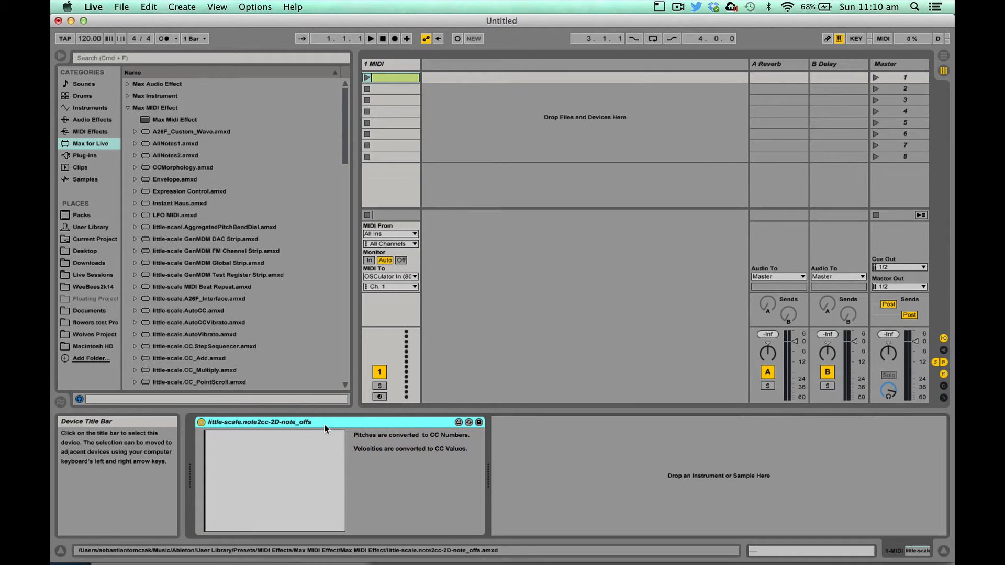
pyautogui.moveTo(394, 286)
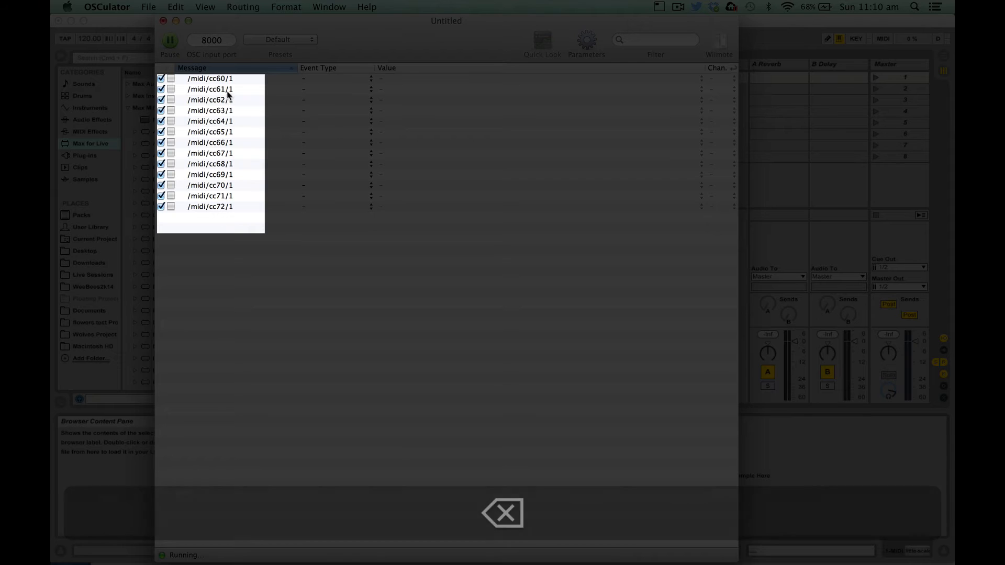
# Step: Select through the /midi/cc66/1, /midi/cc70/1 and /midi/cc60/1 rows in the message list
pyautogui.click(209, 89)
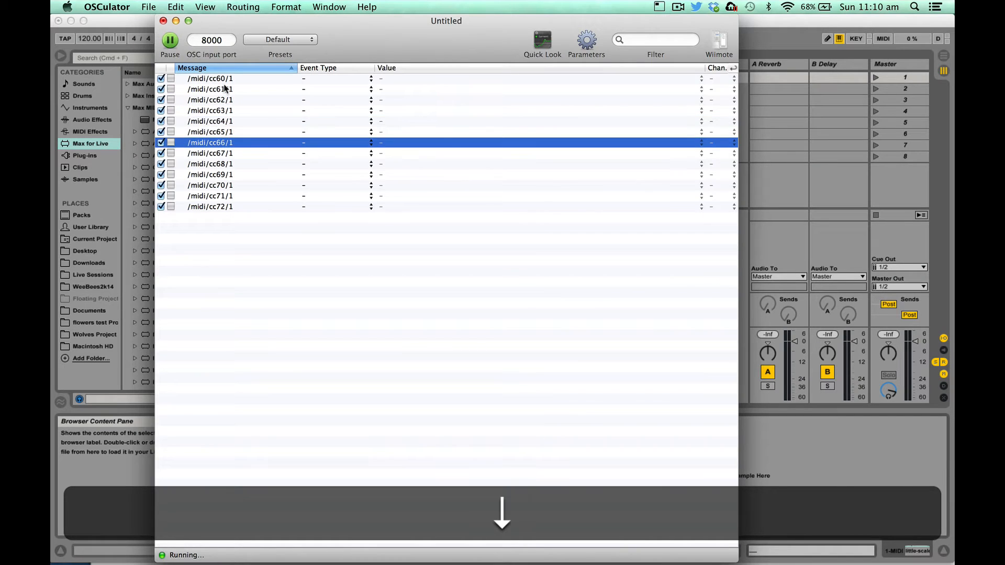
pyautogui.click(224, 185)
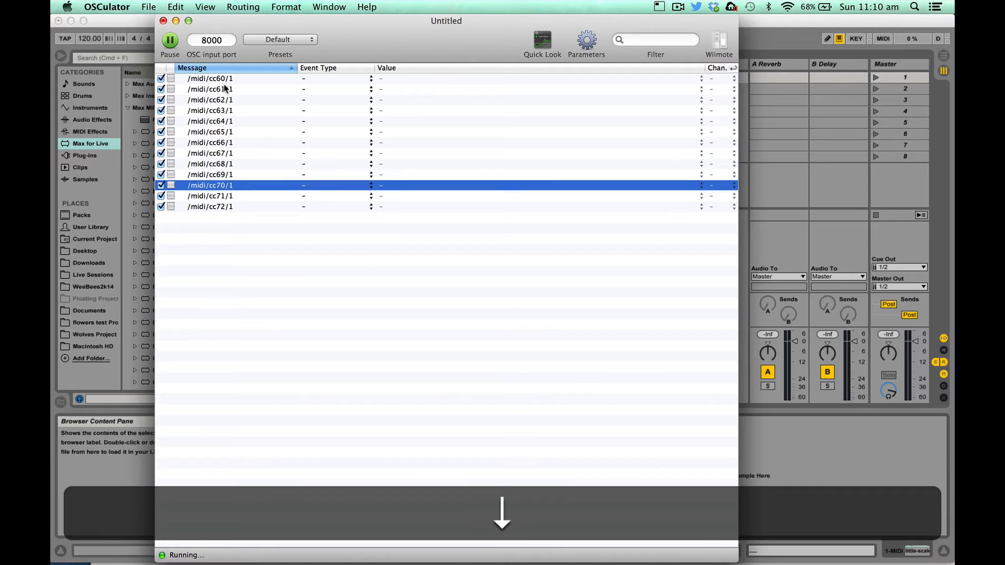
pyautogui.click(217, 79)
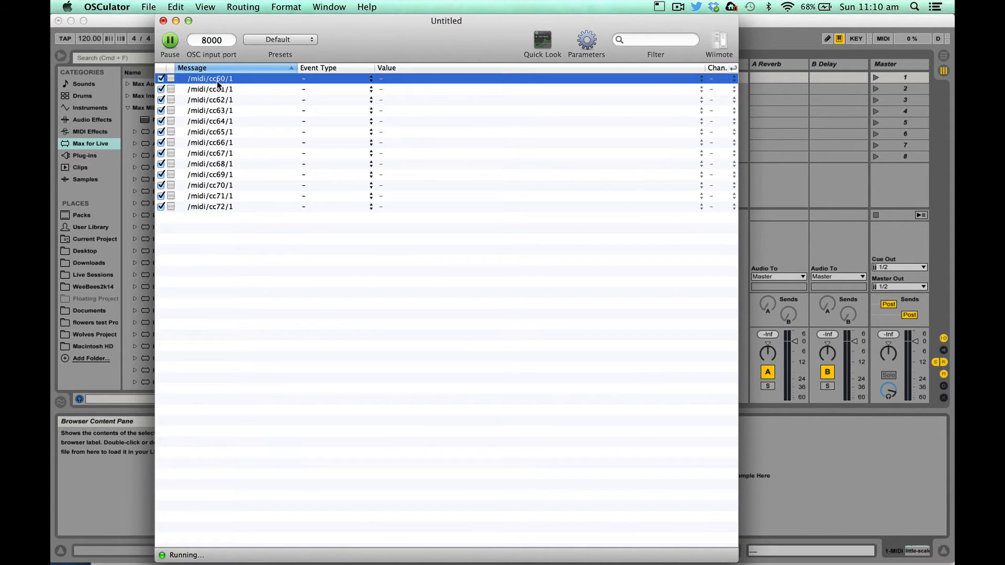
pyautogui.click(209, 206)
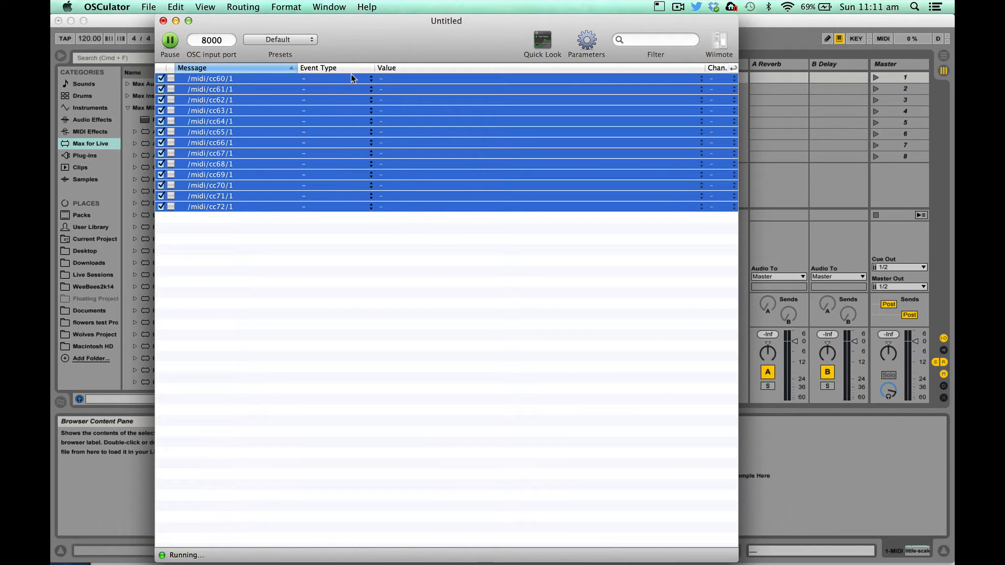
# Step: Assign Keycode (Virtual Devices) as event type for all cc60–cc72 rows, then select cc60 alone
pyautogui.click(335, 79)
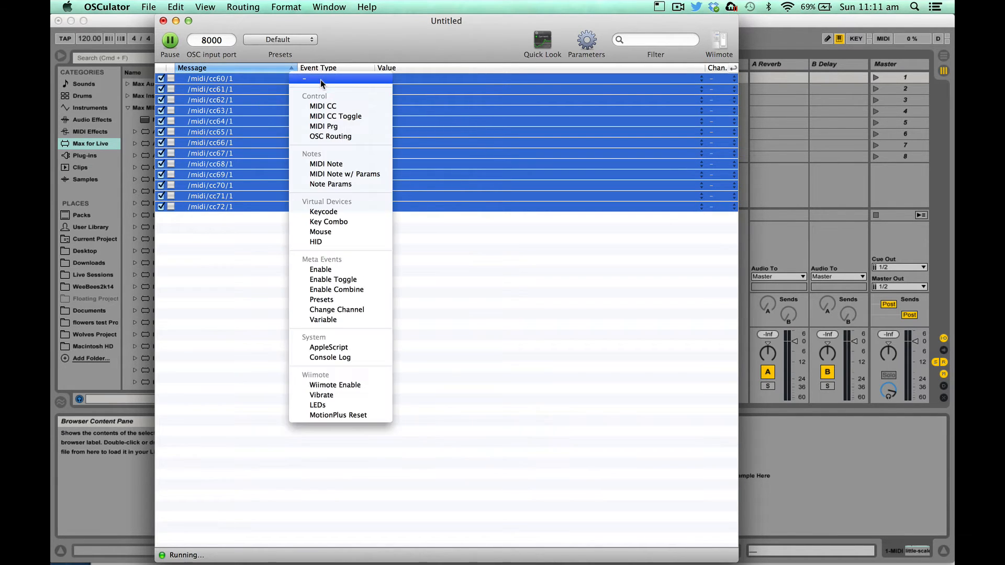
pyautogui.moveTo(324, 210)
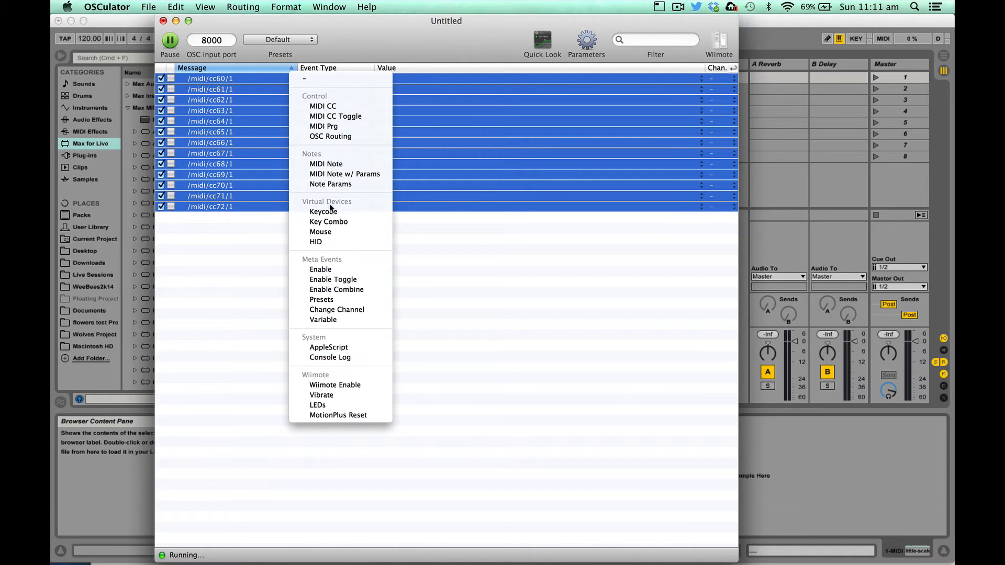
pyautogui.click(323, 212)
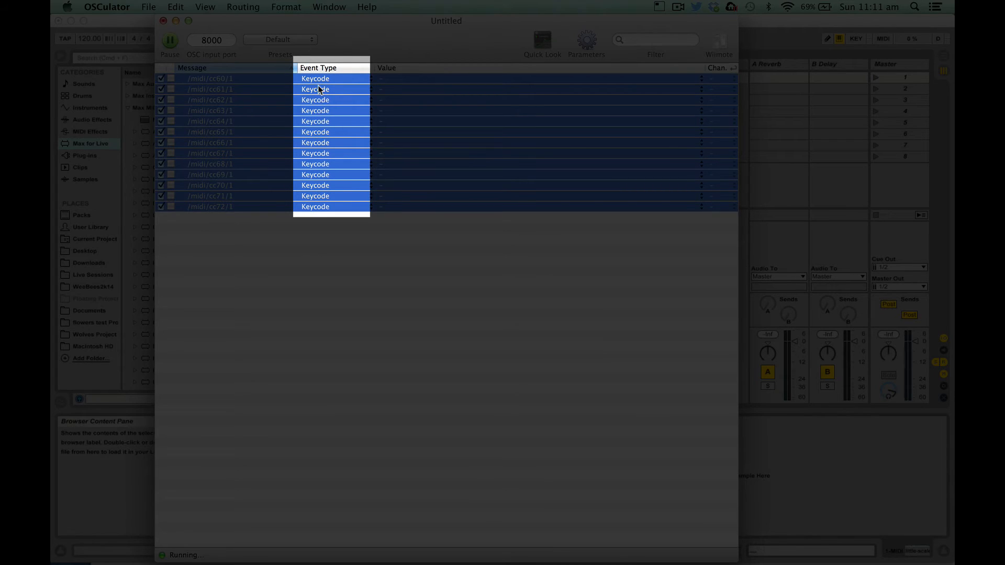
pyautogui.click(315, 78)
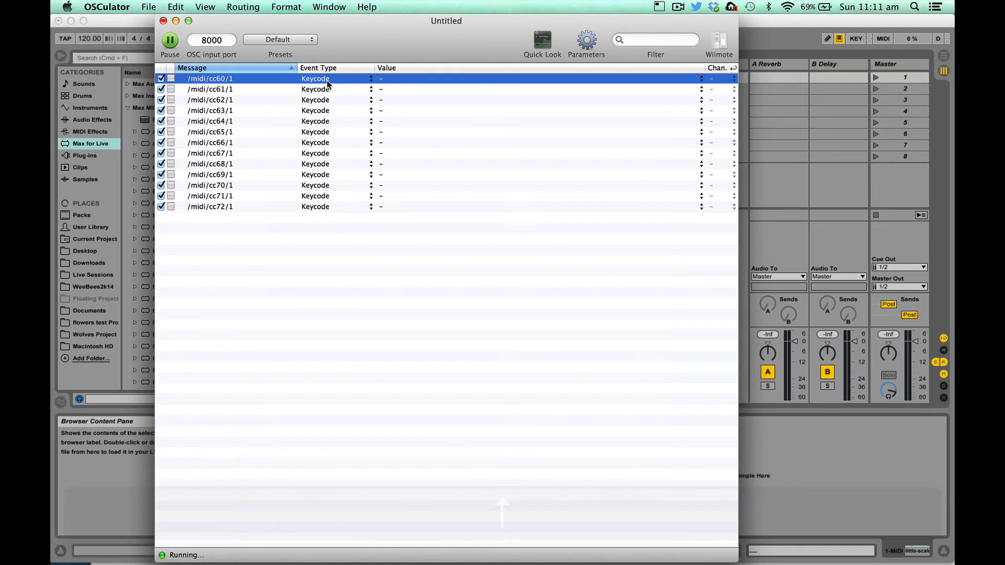
pyautogui.click(387, 78)
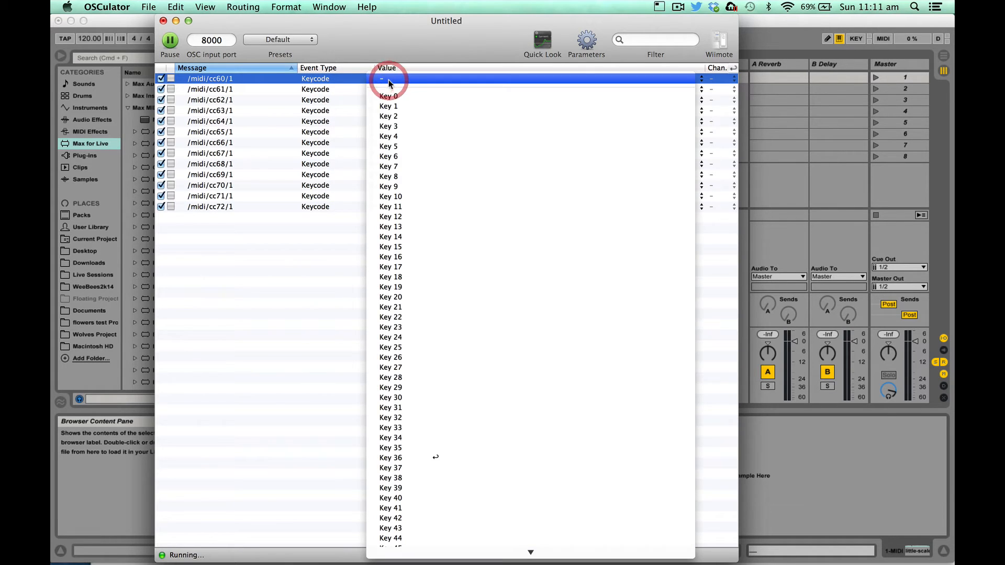
pyautogui.moveTo(424, 82)
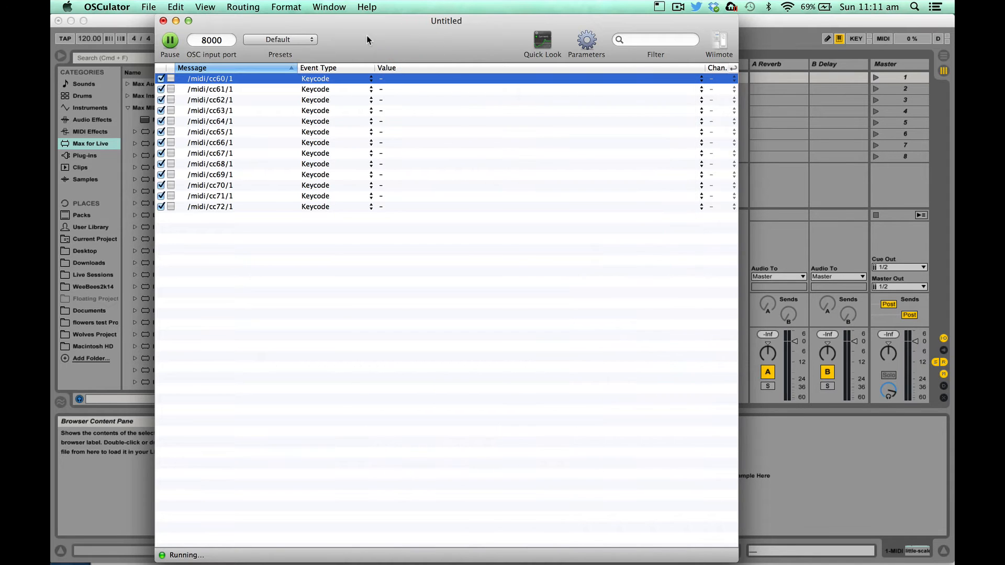
pyautogui.moveTo(346, 41)
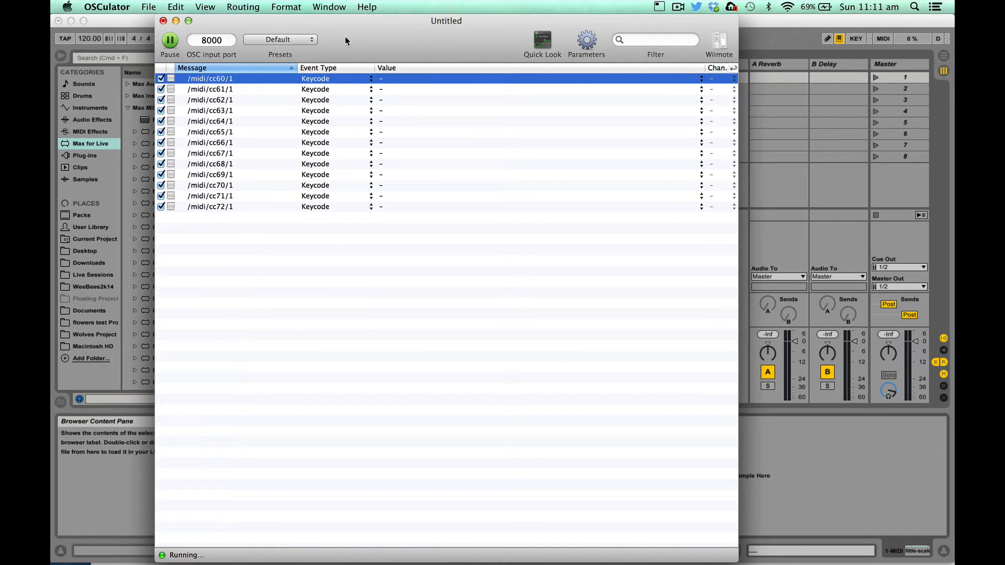
pyautogui.click(329, 7)
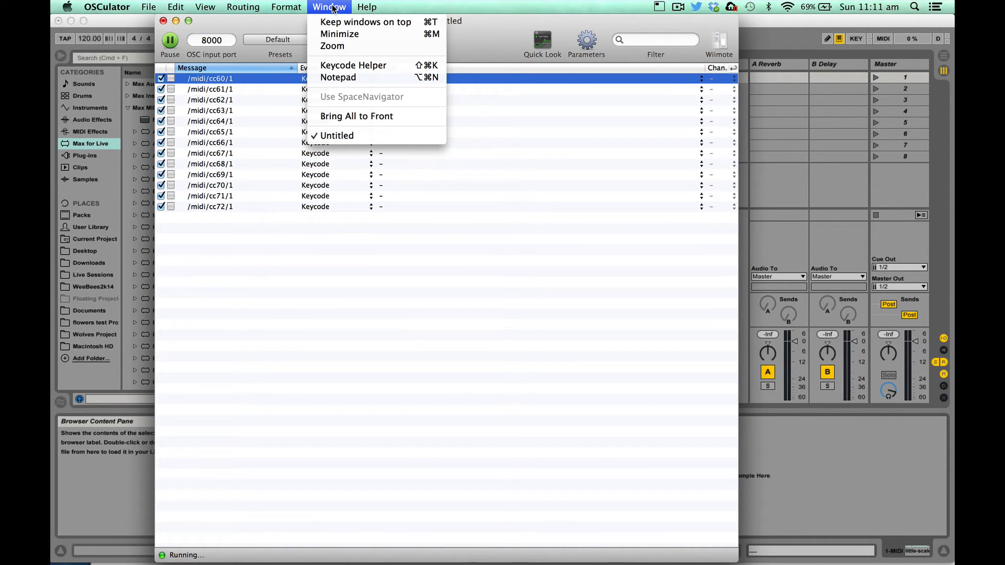
# Step: Show the Keycode Helper beside the list and look up Z, which reads key code 6
pyautogui.click(354, 65)
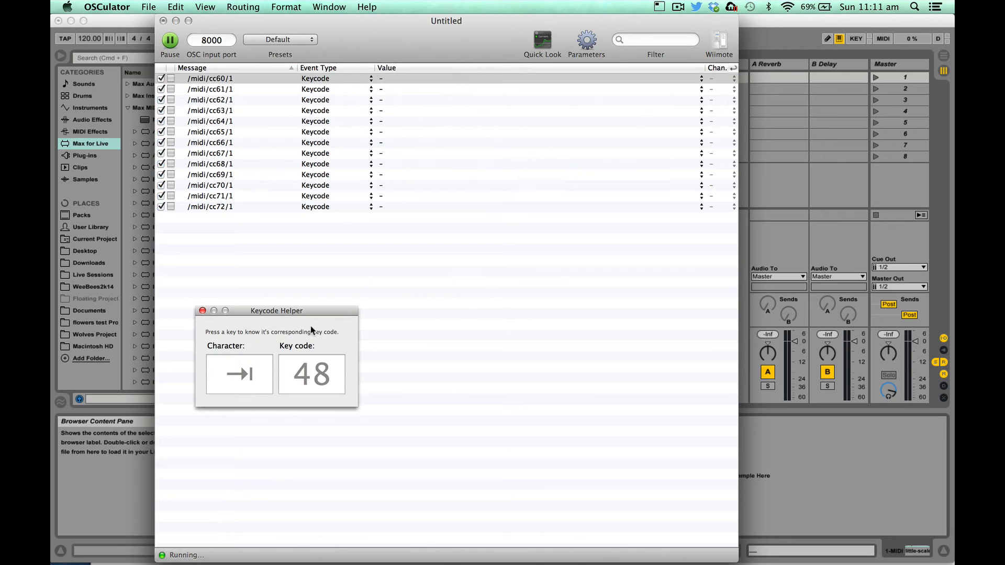
pyautogui.moveTo(277, 310); pyautogui.dragTo(351, 267)
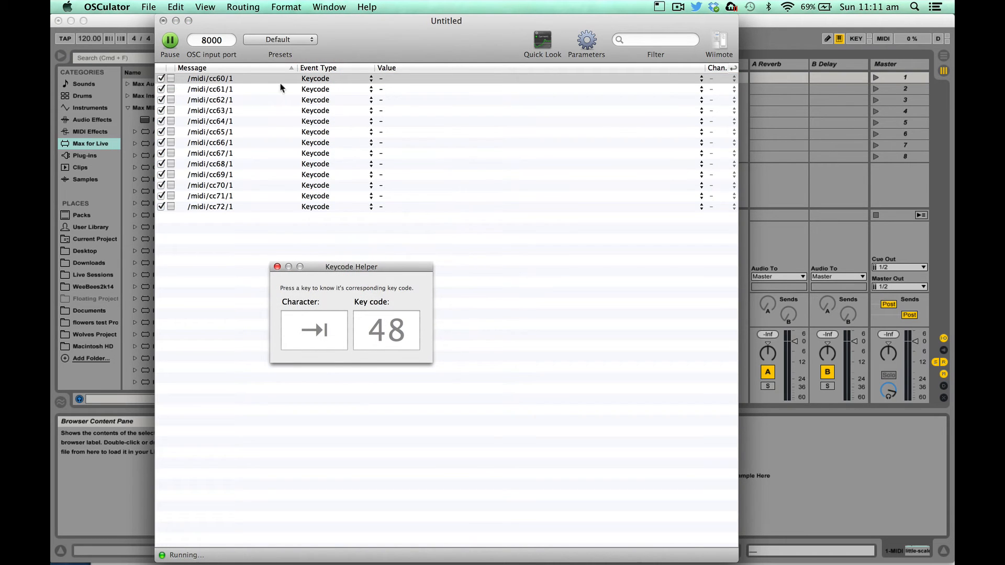
pyautogui.moveTo(237, 84)
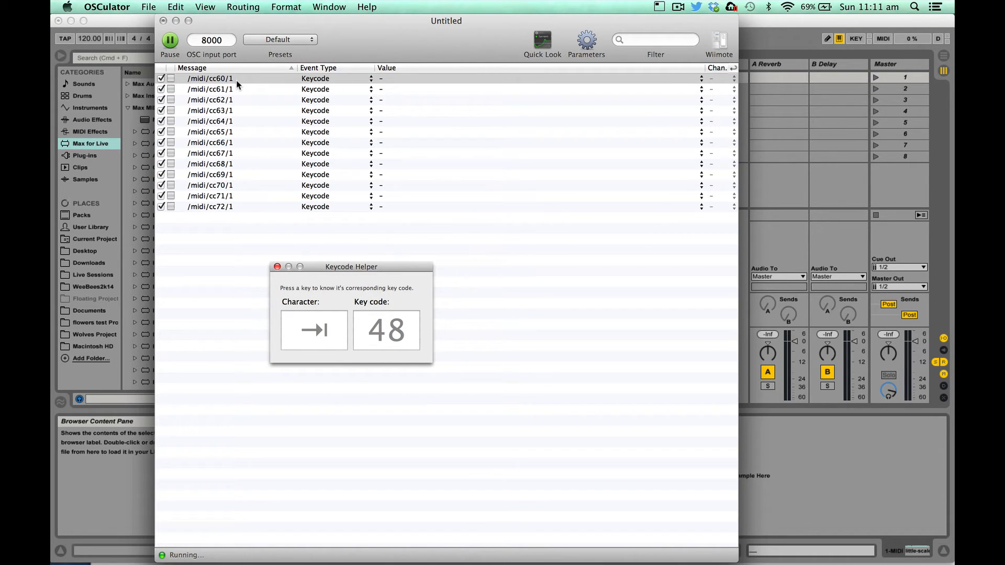
pyautogui.press('z')
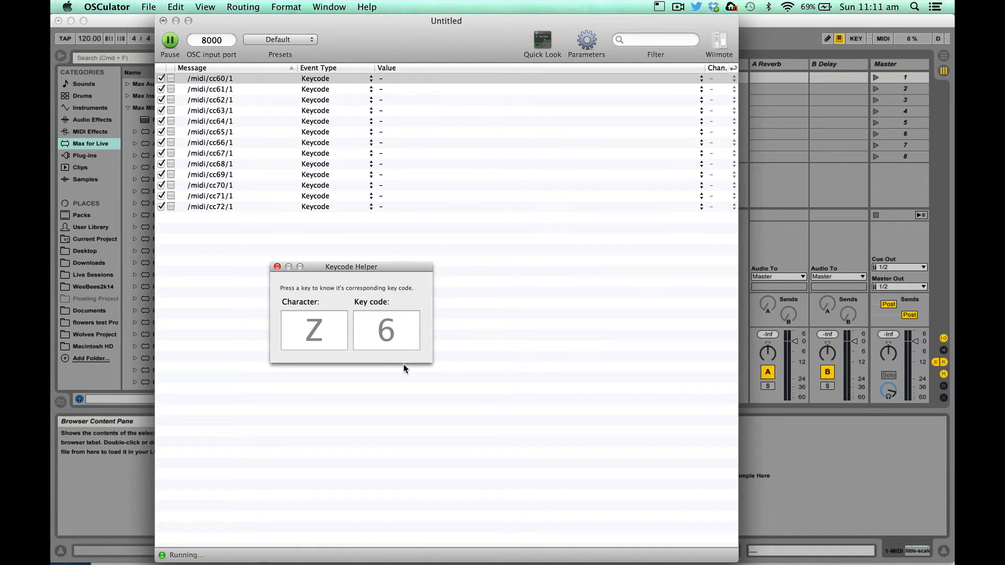
pyautogui.moveTo(394, 309)
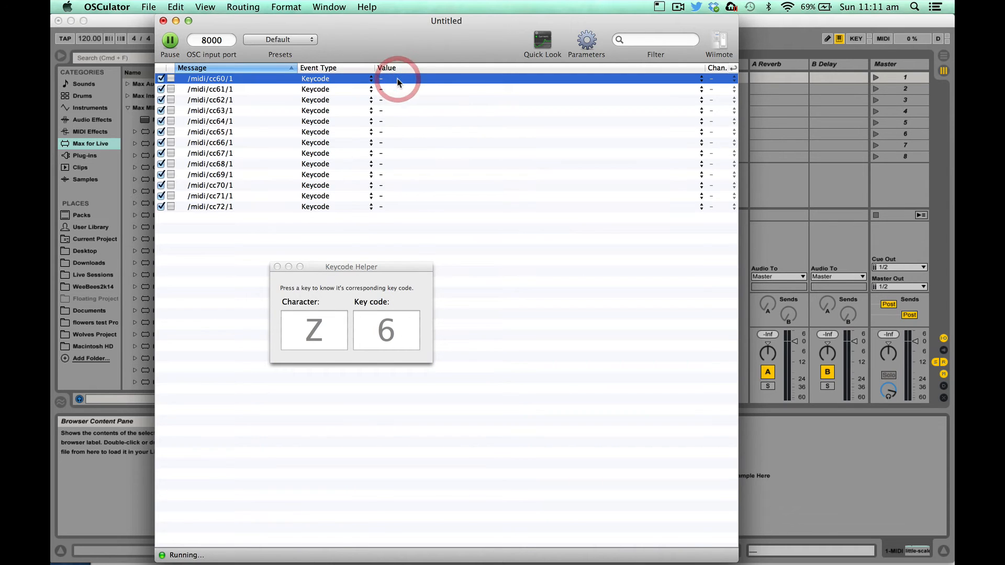
# Step: Assign Key 6 to cc60, a key to the next row, Key 44 to cc65 and a key to cc66
pyautogui.click(398, 79)
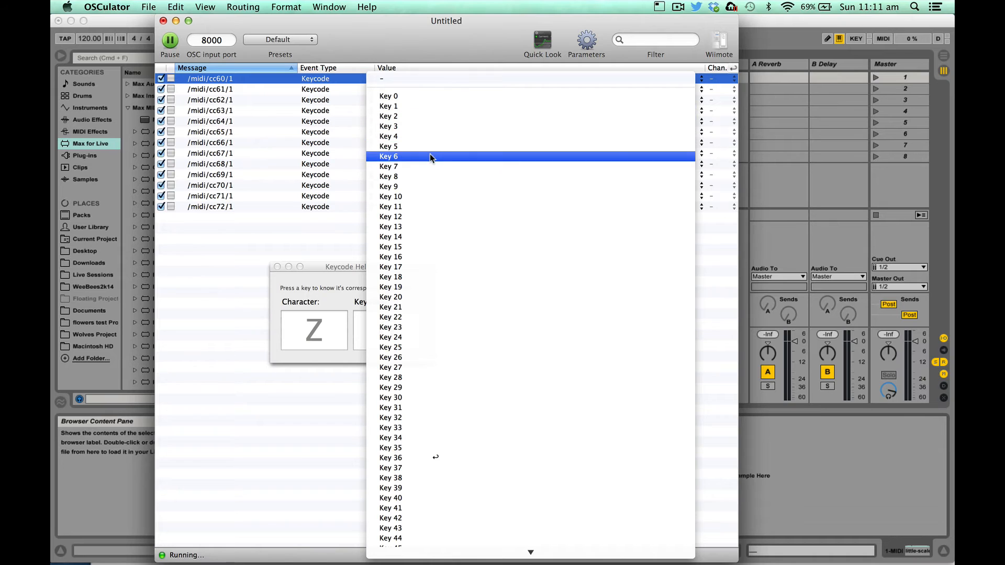
pyautogui.click(389, 157)
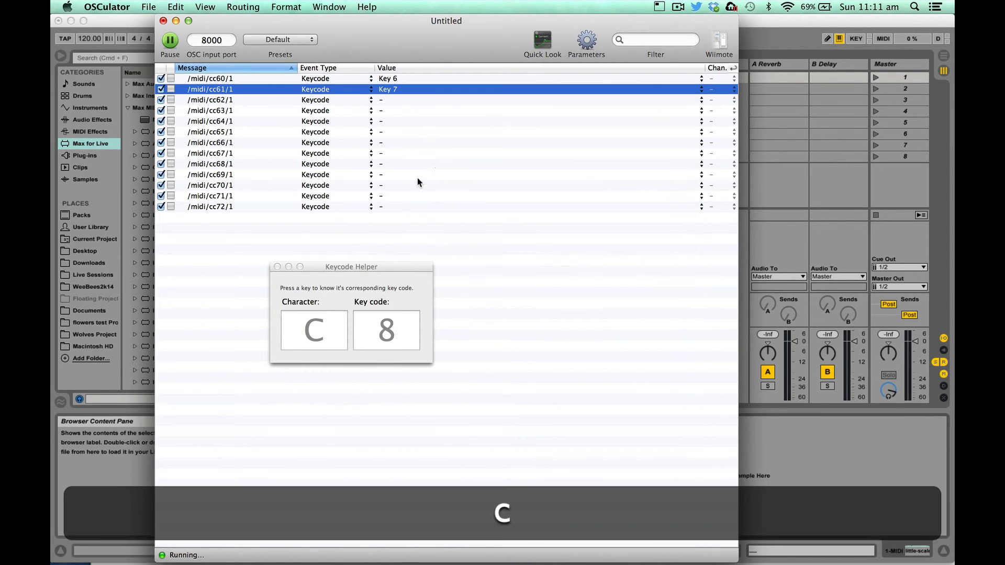
pyautogui.click(402, 100)
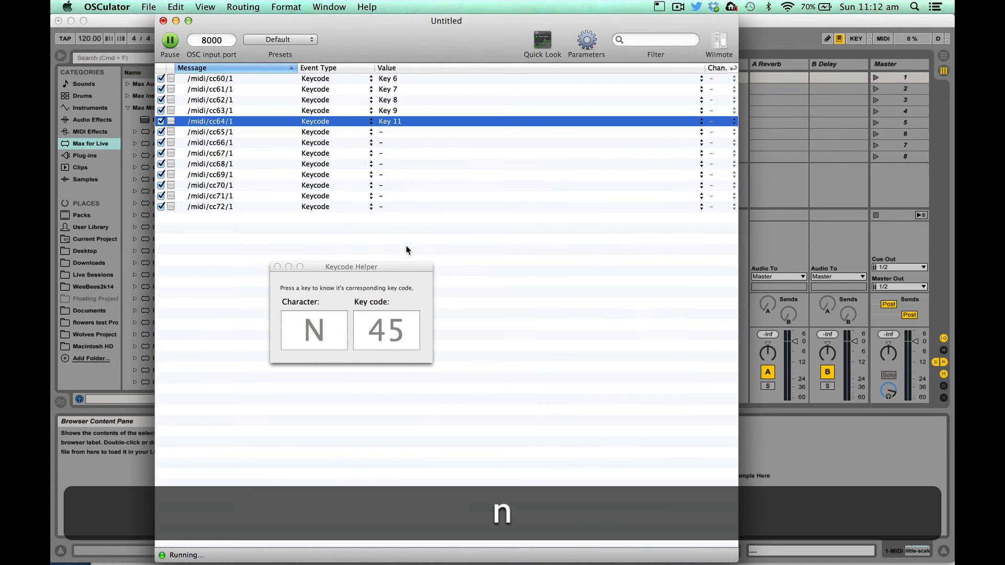
pyautogui.click(379, 132)
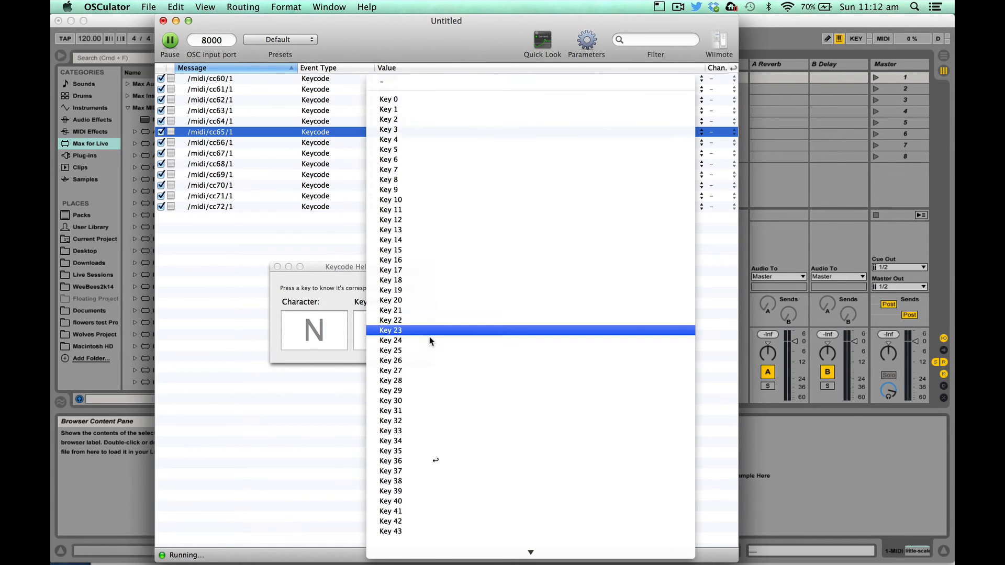
pyautogui.click(390, 329)
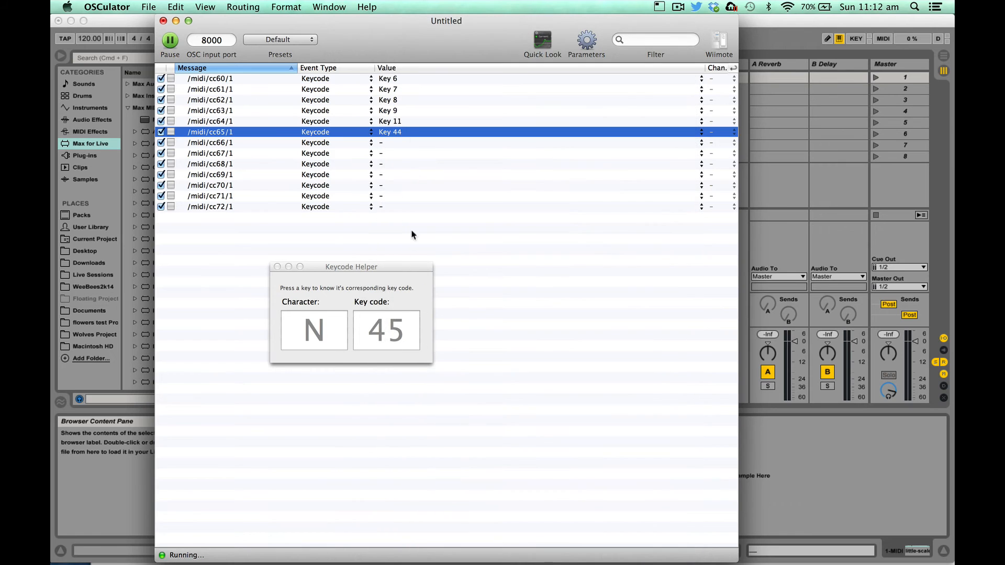
pyautogui.click(381, 142)
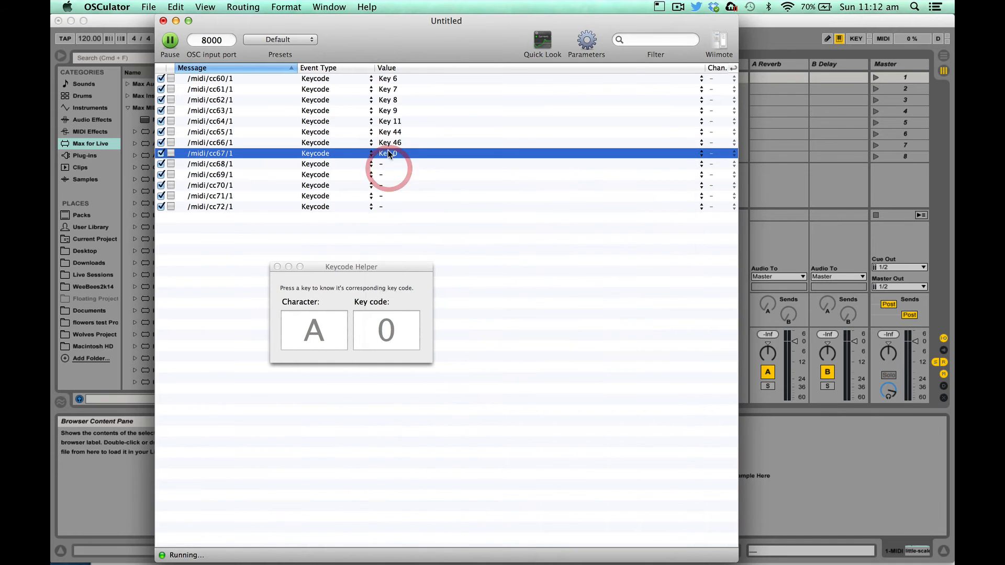
# Step: Look up S and H in the helper and assign keys to cc69 and Key 4 to cc72
pyautogui.press('s')
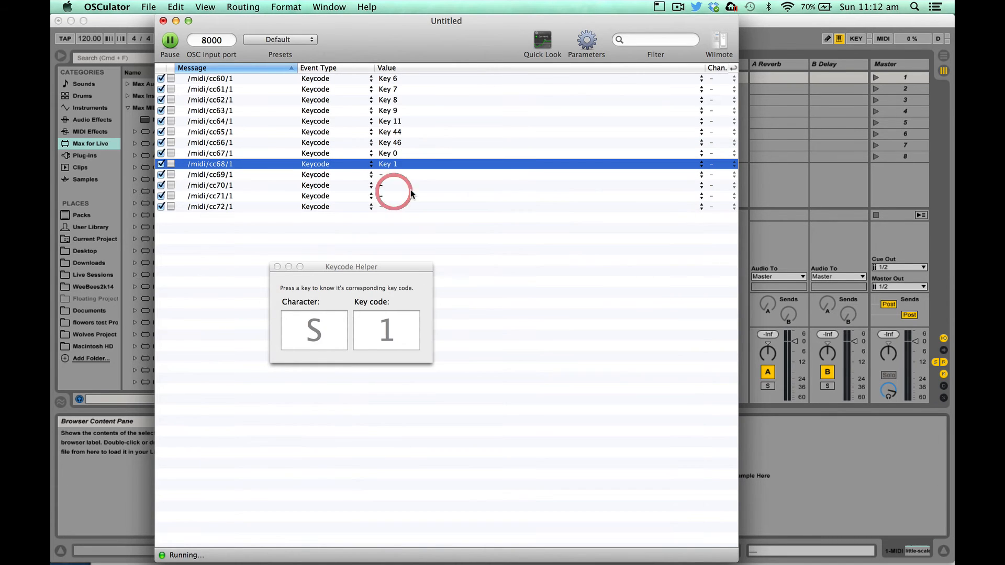
pyautogui.click(385, 174)
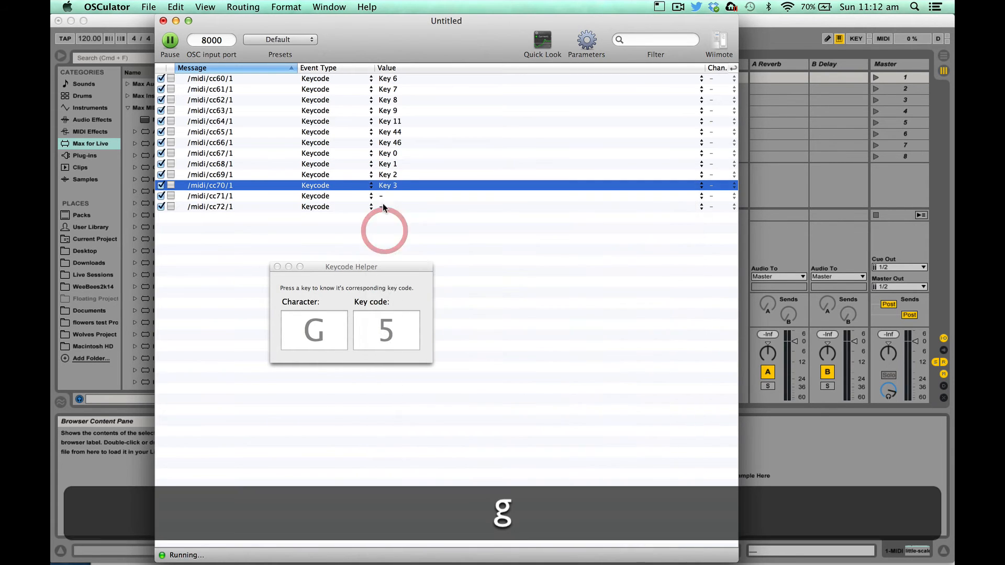
pyautogui.press('h')
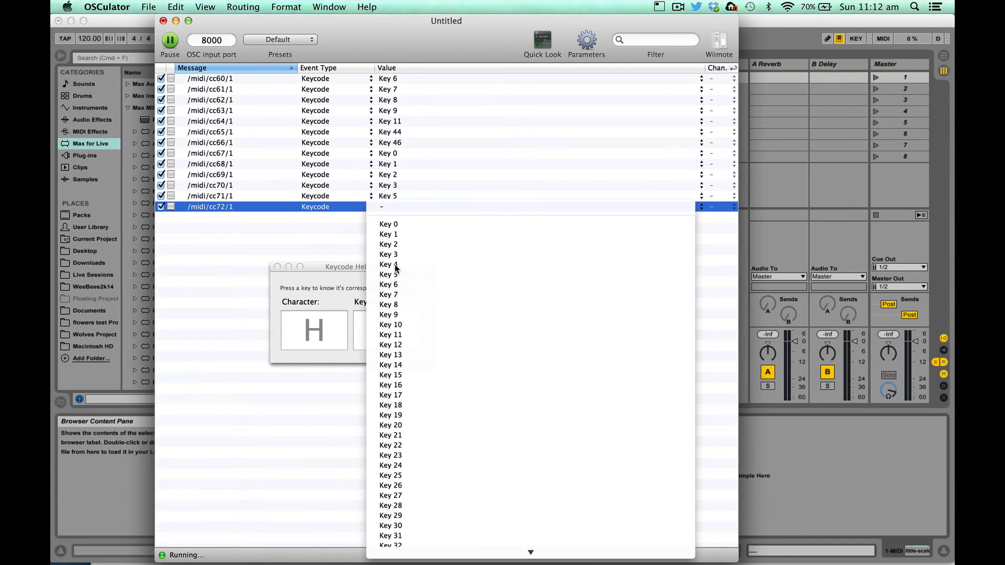
pyautogui.click(387, 264)
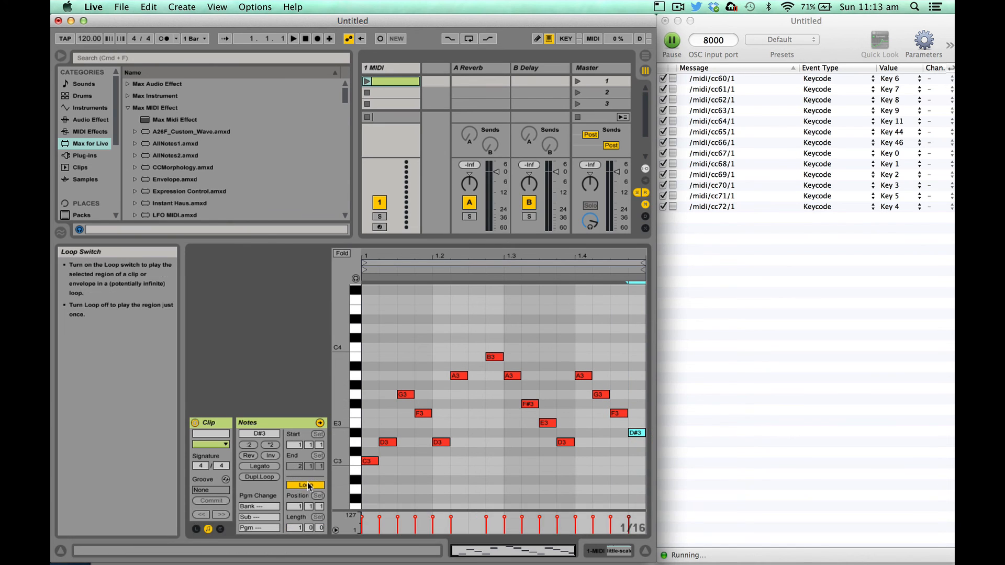
# Step: Switch the clip's Loop off so the melody plays once
pyautogui.click(306, 485)
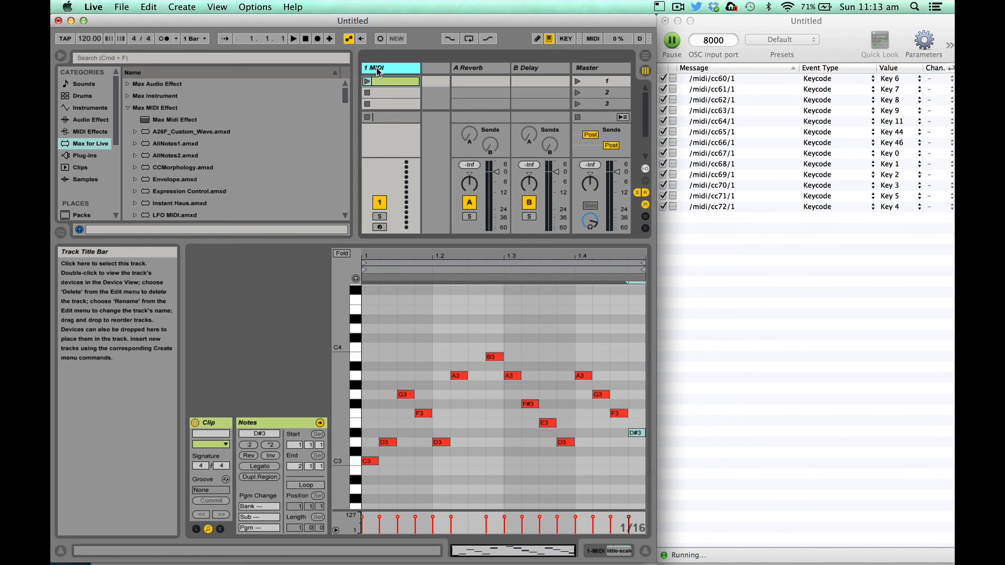
pyautogui.moveTo(366, 81)
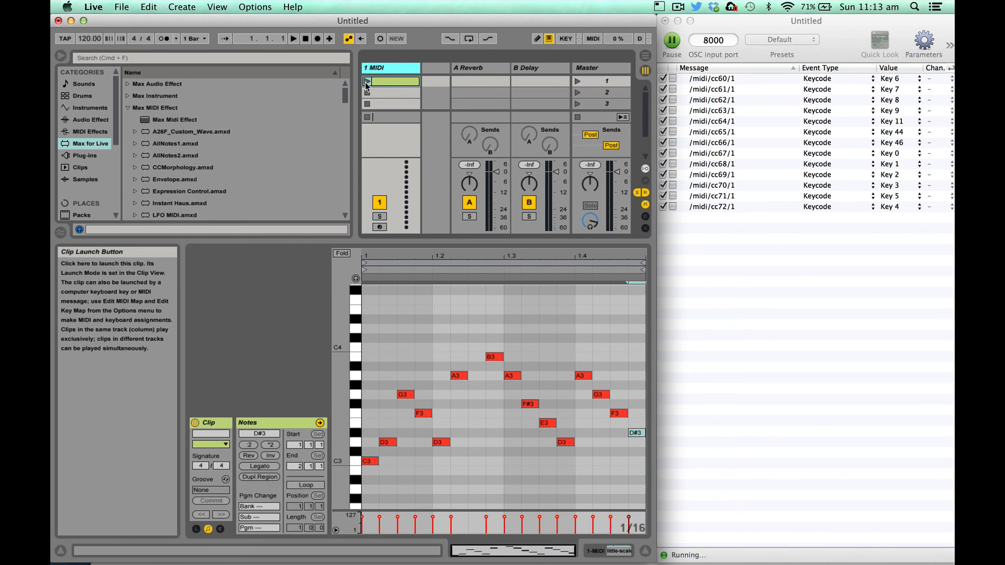